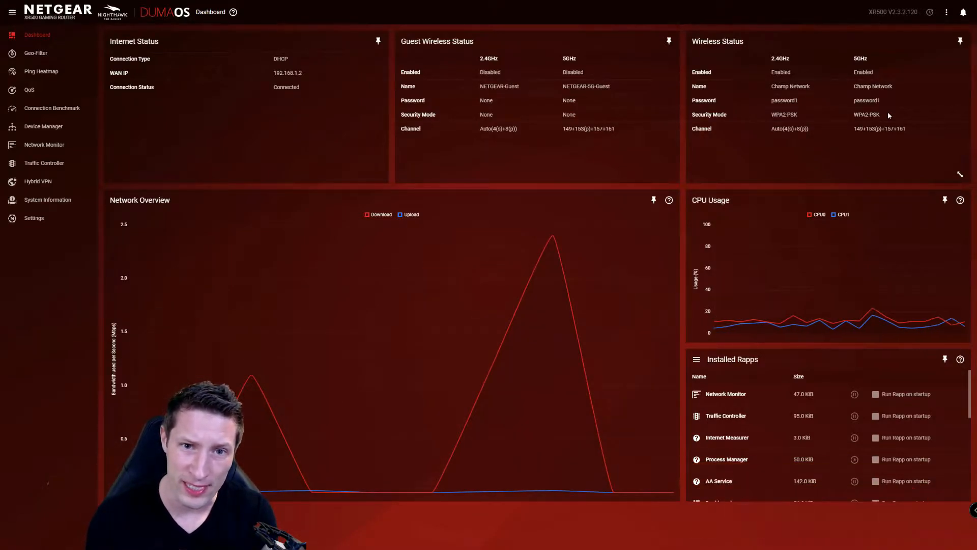
- Show the Geo-Filter map for the Call of Duty PC with its east-coast home marker
{"action": "left_click", "coordinate": [35, 53]}
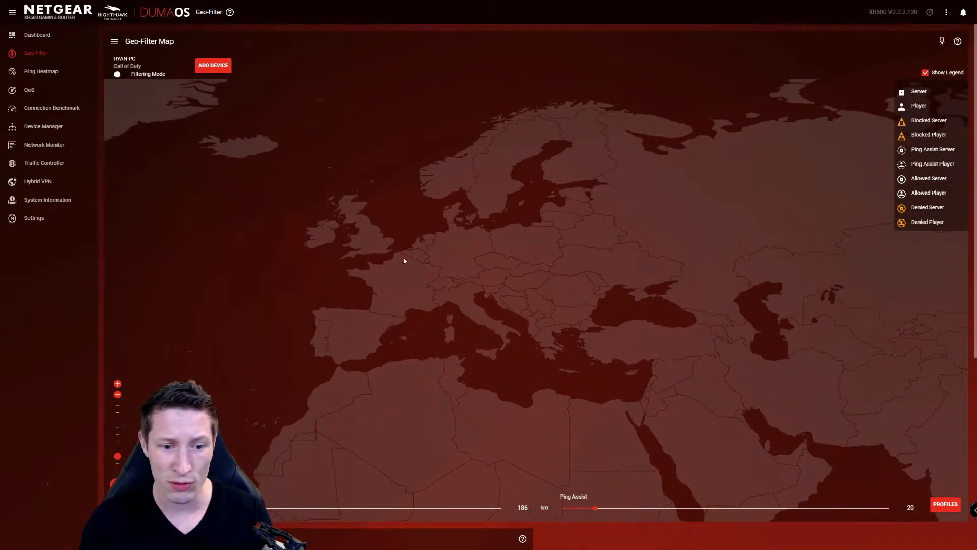
{"action": "mouse_move", "coordinate": [435, 211]}
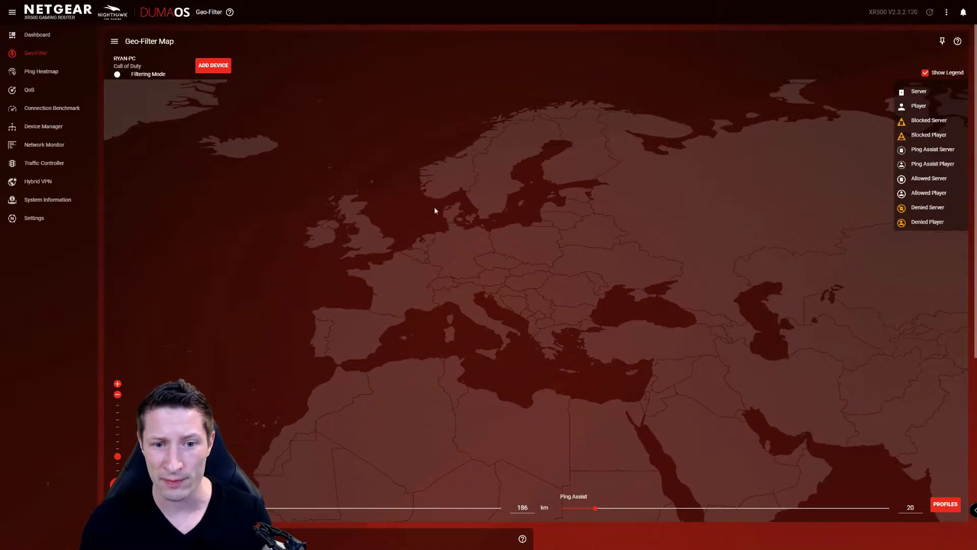
{"action": "mouse_move", "coordinate": [475, 236]}
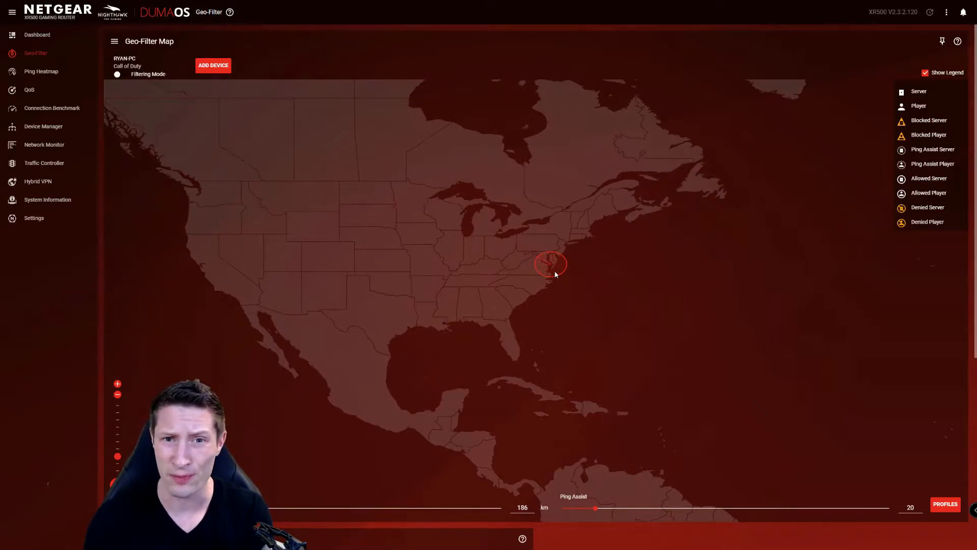
{"action": "mouse_move", "coordinate": [390, 223]}
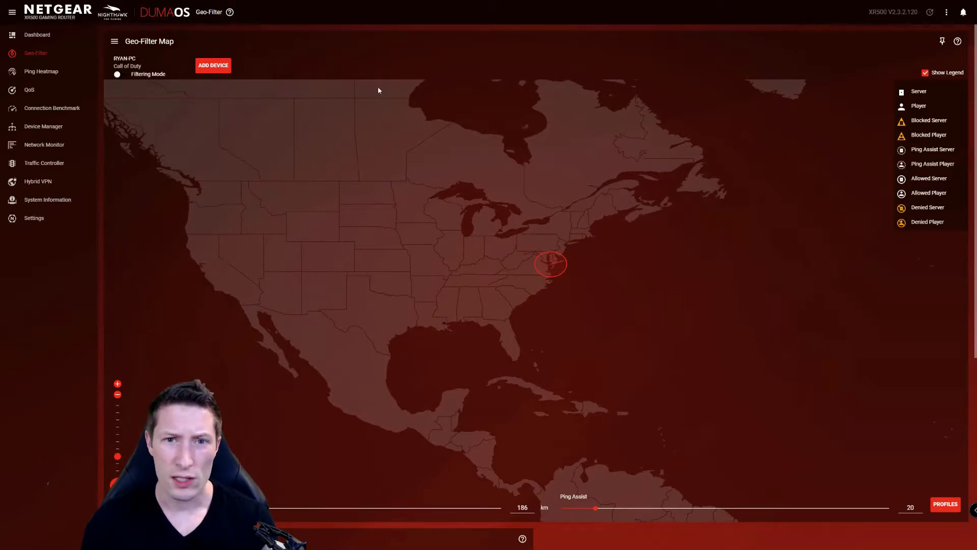
{"action": "mouse_move", "coordinate": [301, 60]}
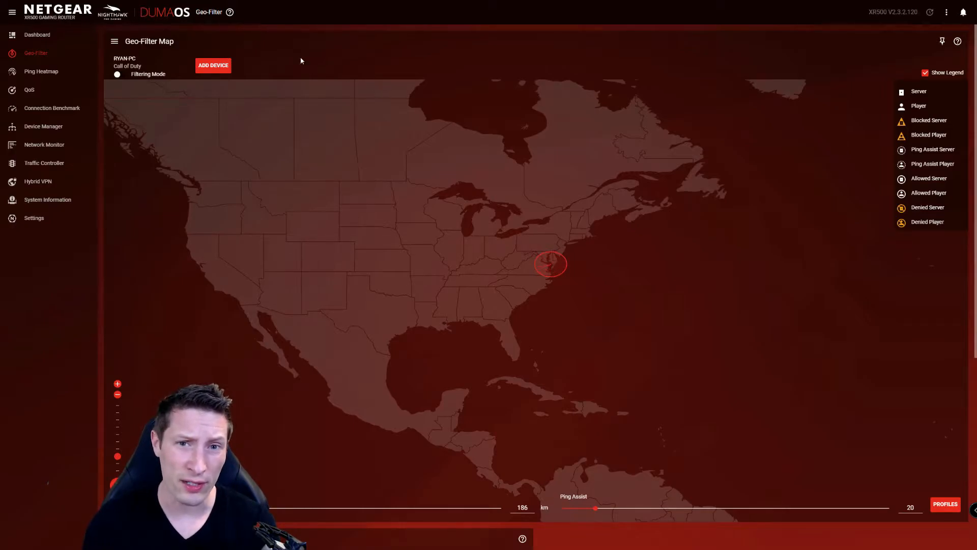
{"action": "left_click", "coordinate": [213, 66]}
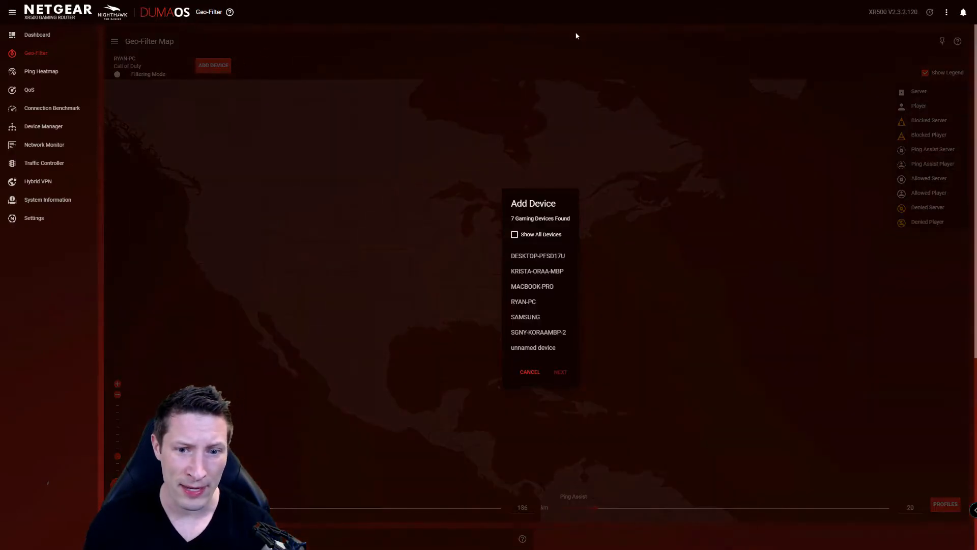
{"action": "left_click", "coordinate": [523, 302]}
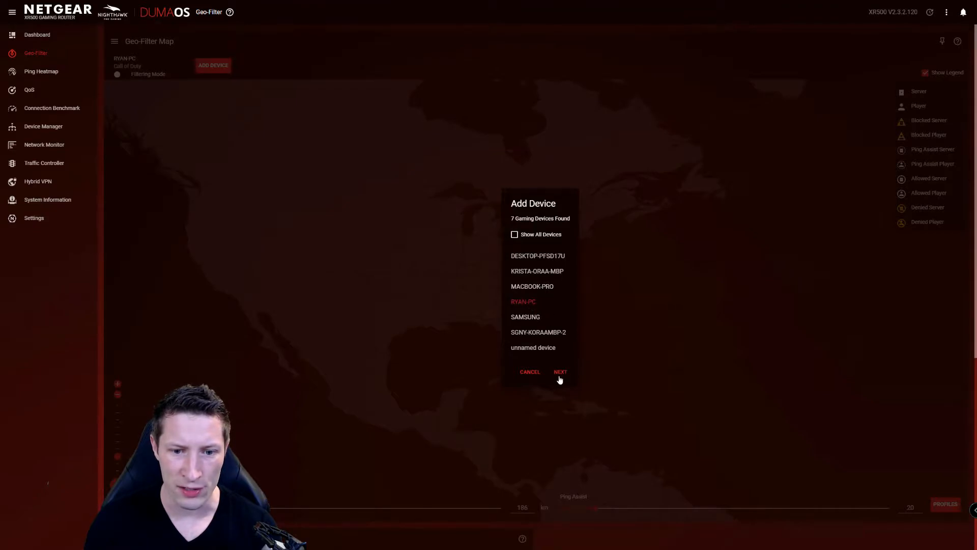
{"action": "left_click", "coordinate": [560, 371]}
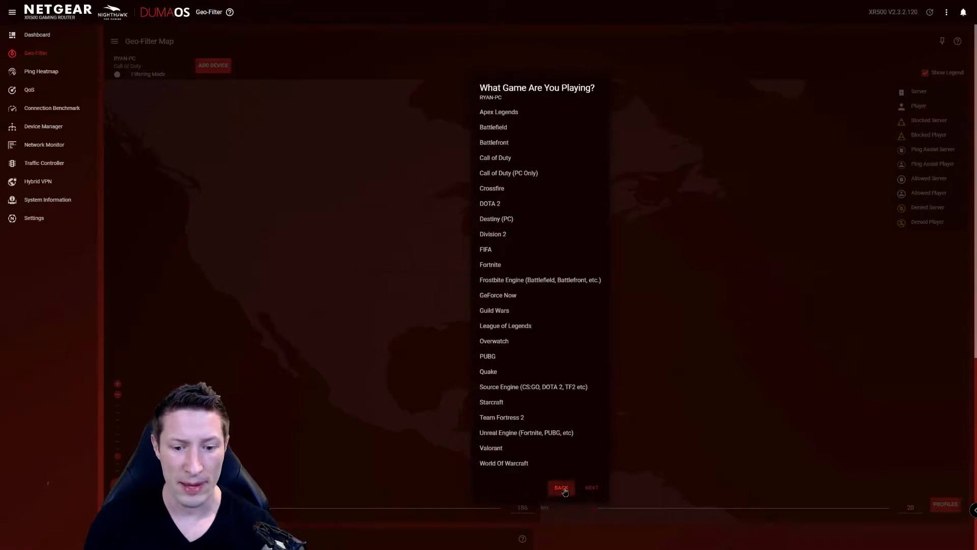
{"action": "left_click", "coordinate": [560, 487]}
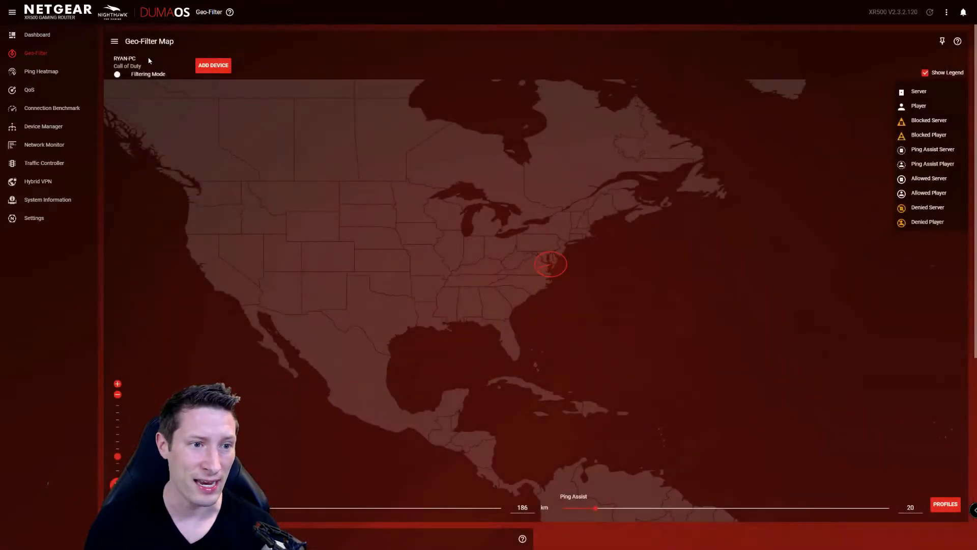
- Toggle the PC's Filtering Mode on and off, then move to the Ping Heatmap page
{"action": "left_click", "coordinate": [124, 62]}
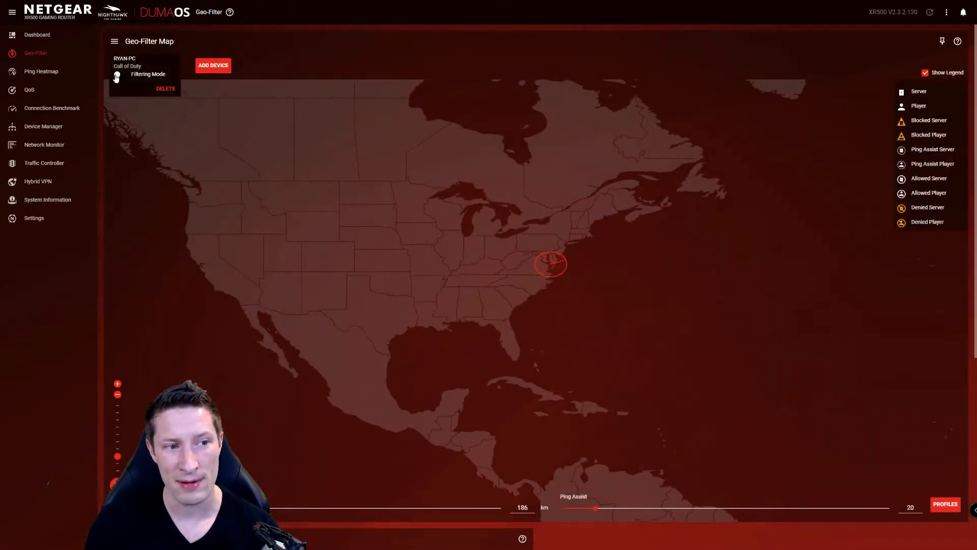
{"action": "left_click", "coordinate": [121, 74]}
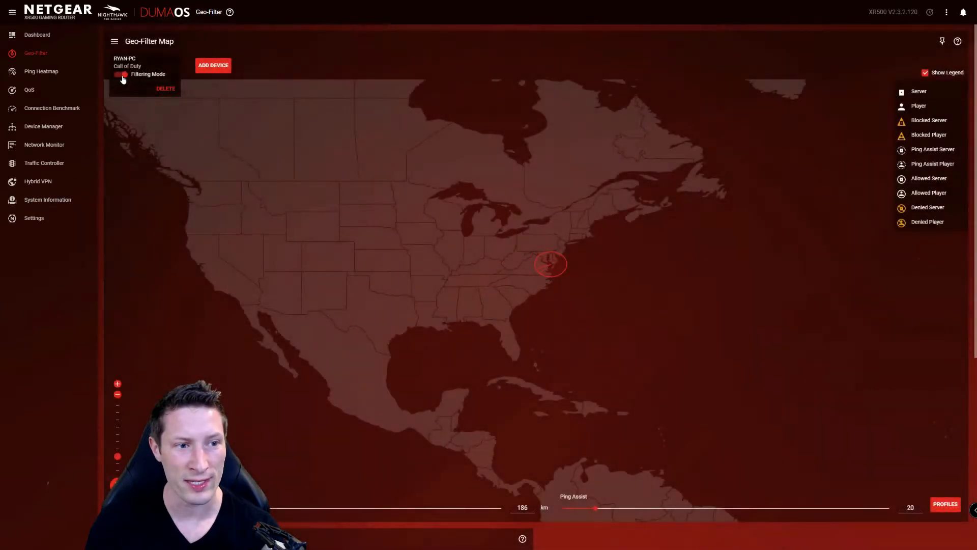
{"action": "left_click", "coordinate": [122, 75]}
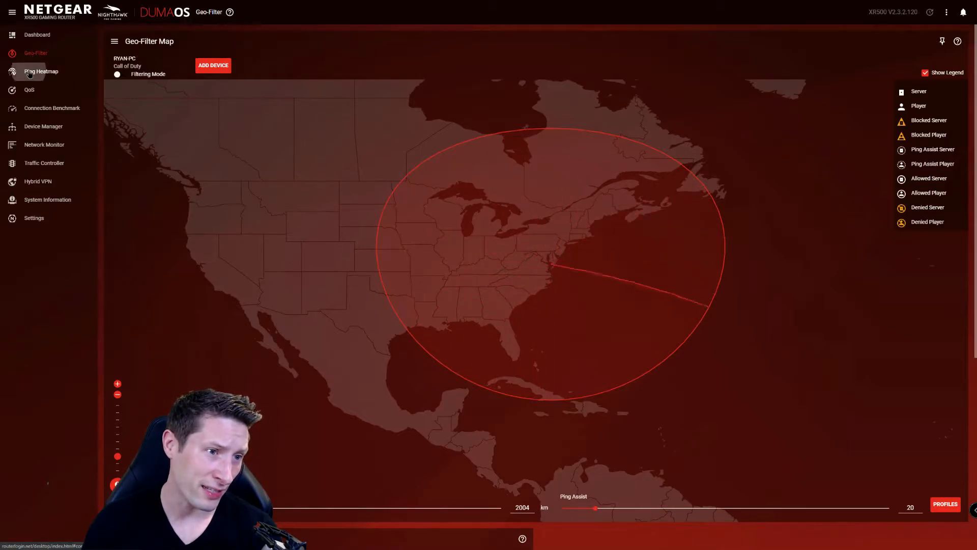
{"action": "left_click", "coordinate": [41, 71]}
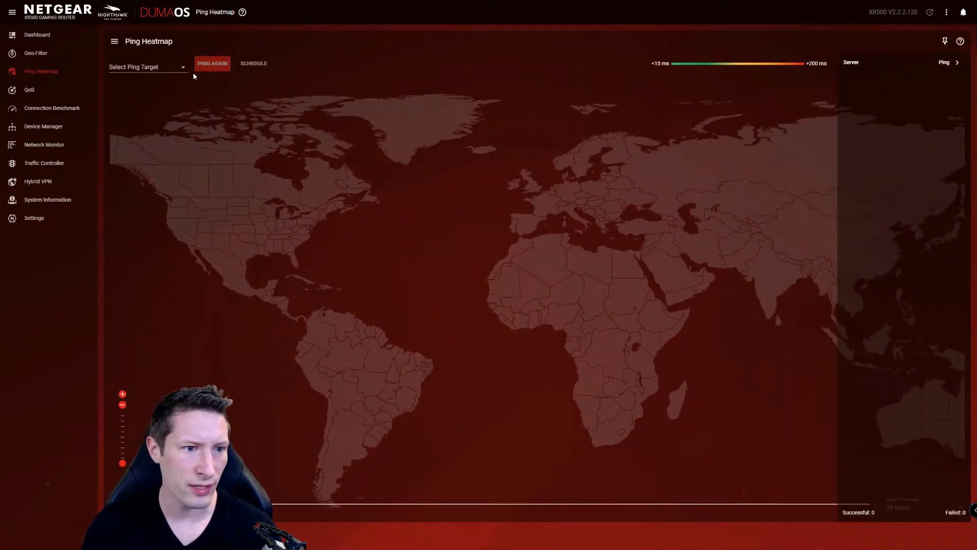
- Ping the Call of Duty: Cold War servers, zoom to the lowest-ping one, and return to Geo-Filter
{"action": "left_click", "coordinate": [147, 67]}
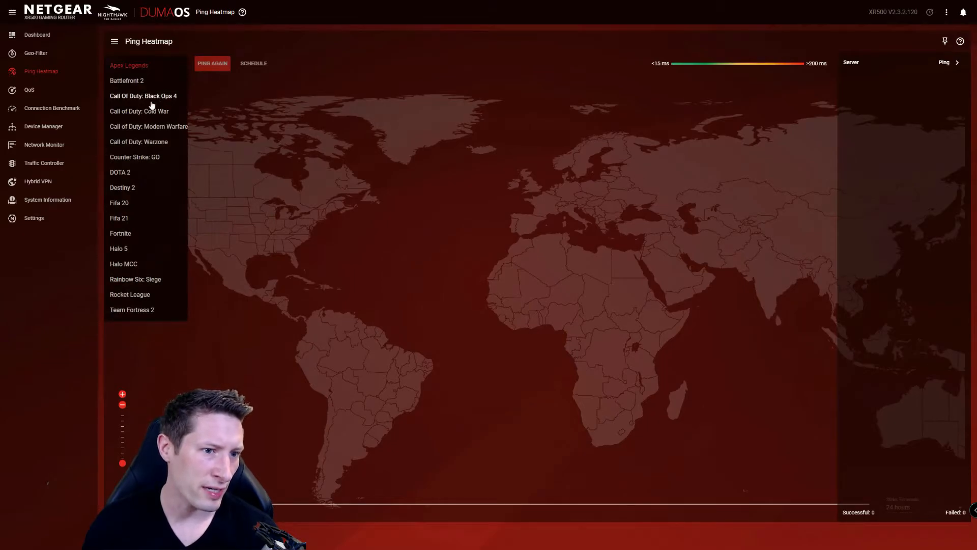
{"action": "left_click", "coordinate": [140, 111]}
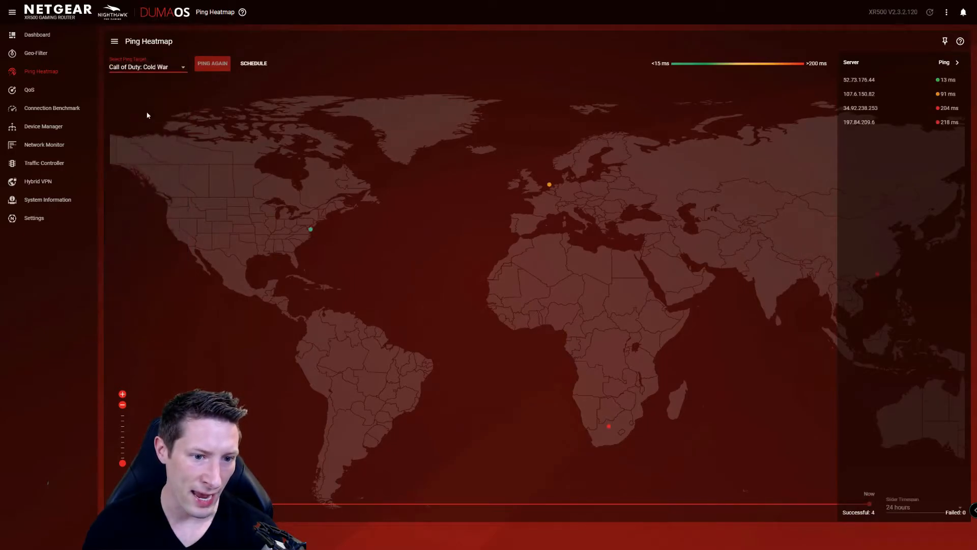
{"action": "left_click", "coordinate": [212, 63]}
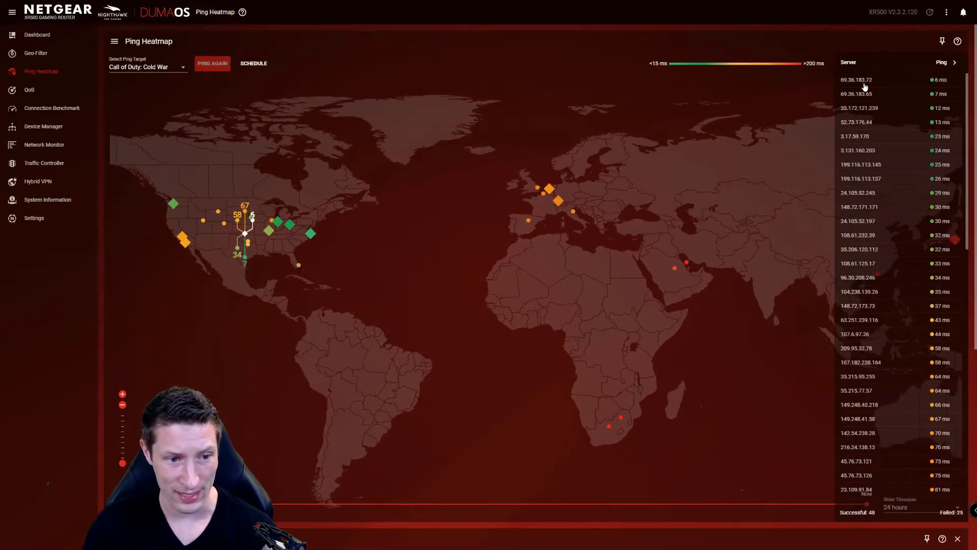
{"action": "left_click", "coordinate": [212, 64]}
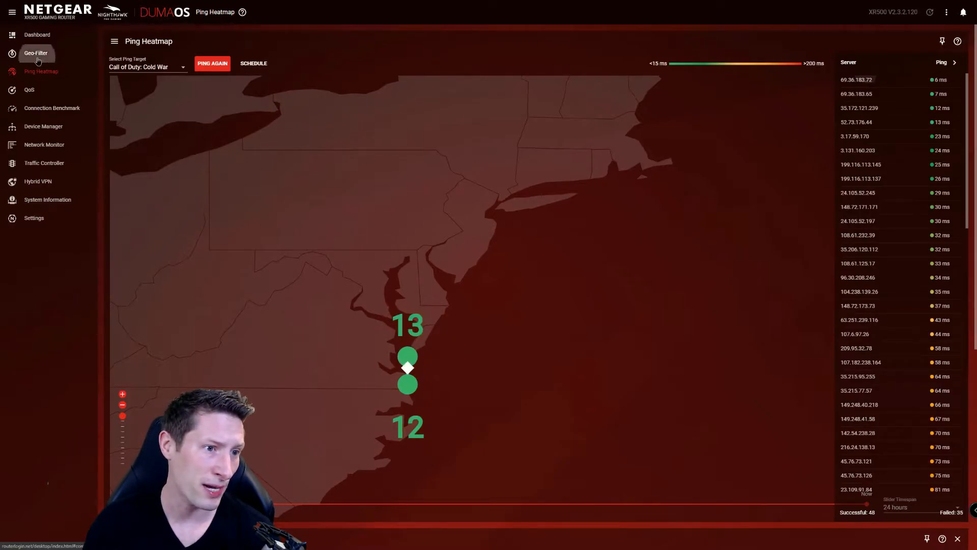
{"action": "left_click", "coordinate": [36, 53]}
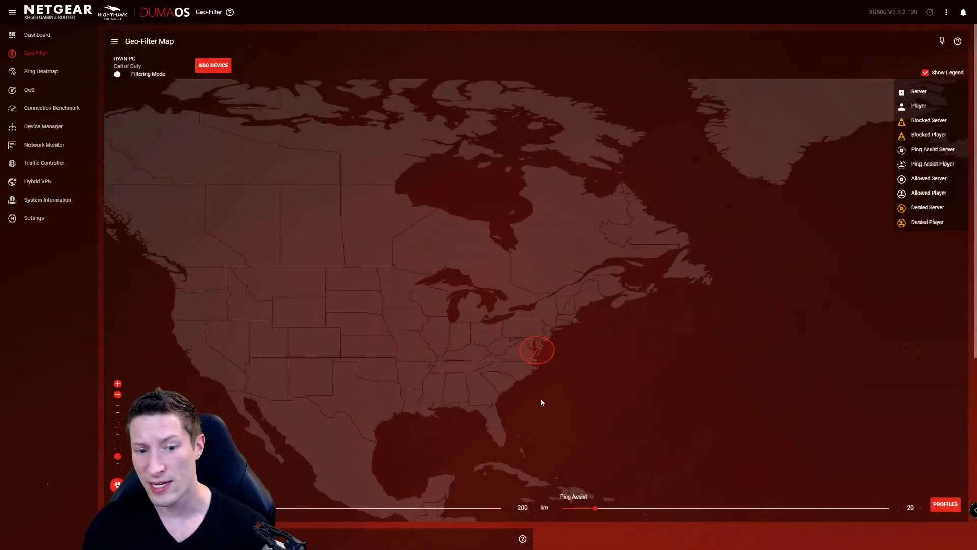
{"action": "mouse_move", "coordinate": [535, 363]}
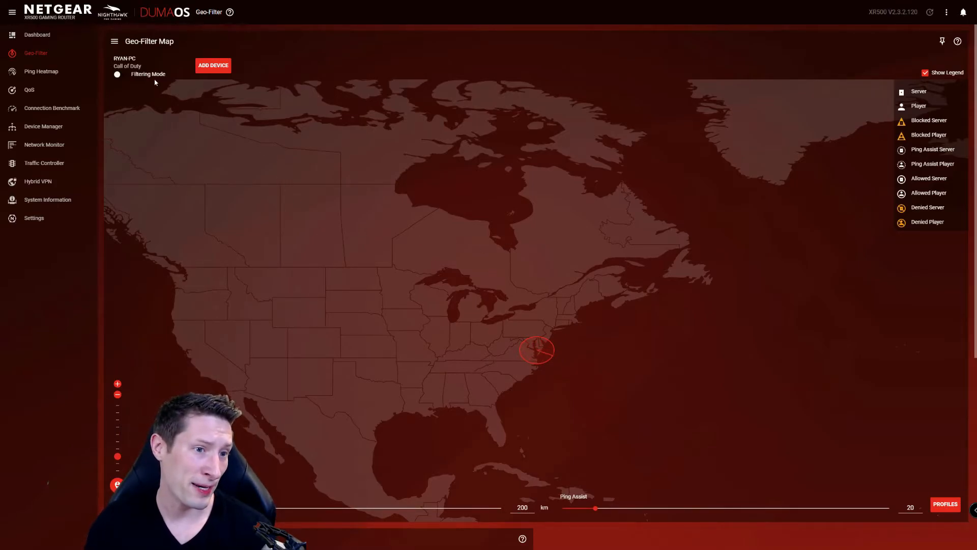
- Enable Filtering Mode for the Call of Duty PC, keeping the 200 km home zone
{"action": "left_click", "coordinate": [120, 74]}
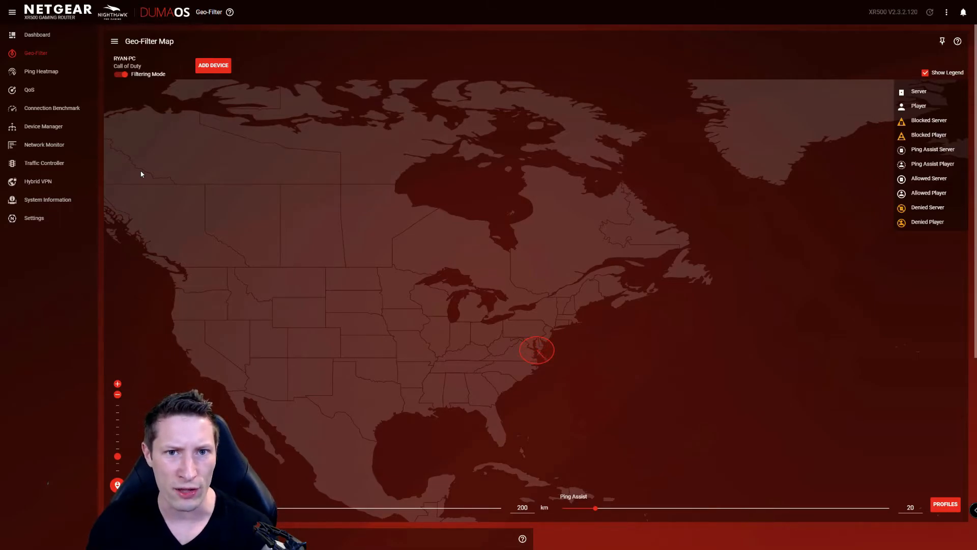
- Show the Ping Heatmap of Call of Duty: Cold War servers across the US
{"action": "left_click", "coordinate": [41, 71]}
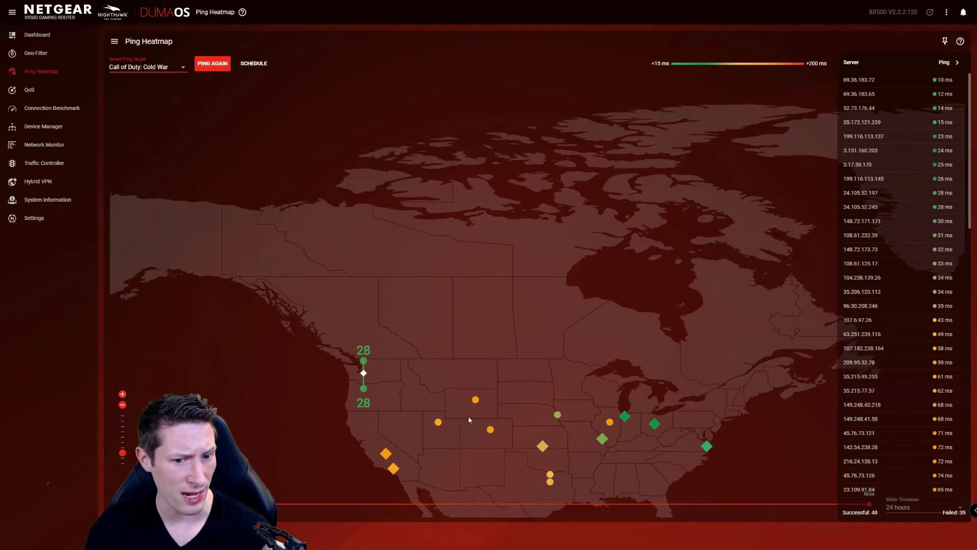
{"action": "mouse_move", "coordinate": [455, 437]}
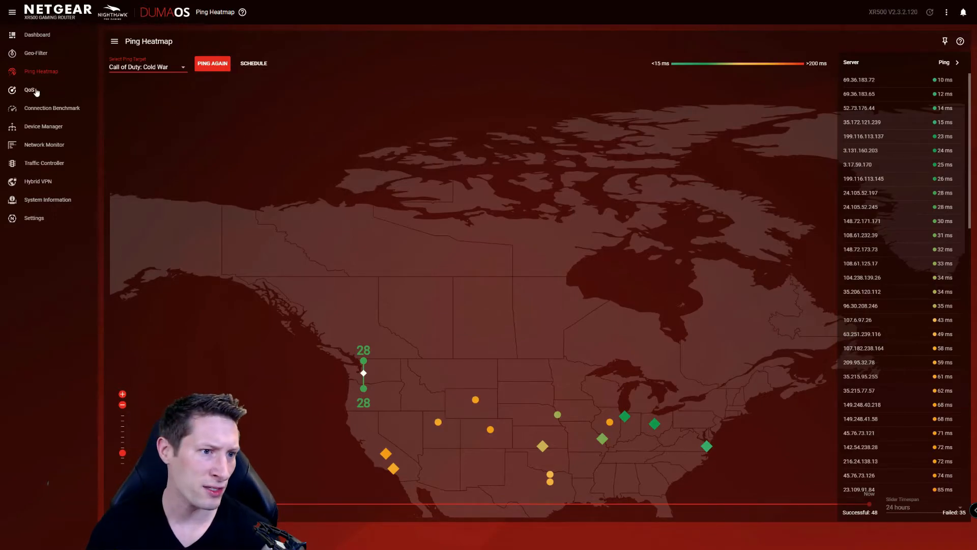
- Draw custom polygon zones on the Geo-Filter map over the central US and east coast
{"action": "left_click", "coordinate": [36, 53]}
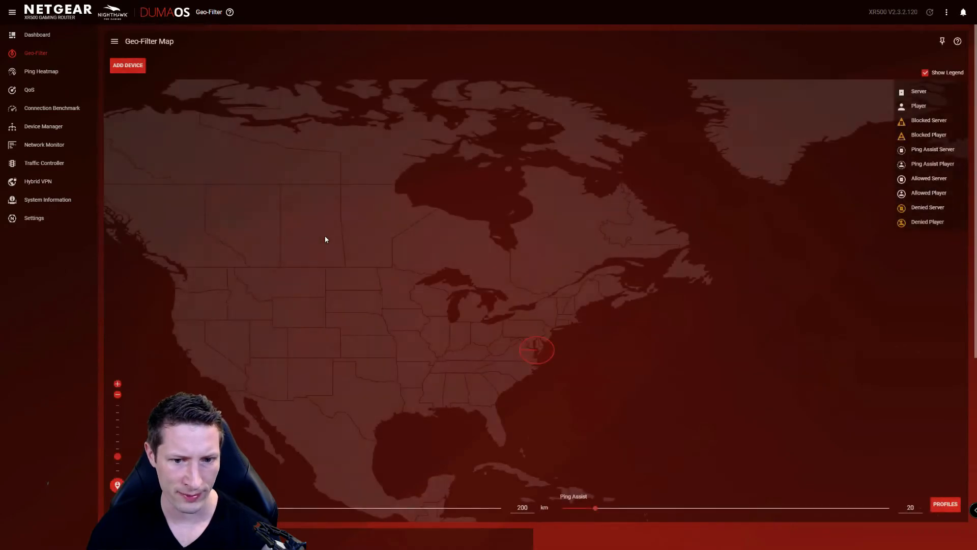
{"action": "left_click", "coordinate": [534, 350]}
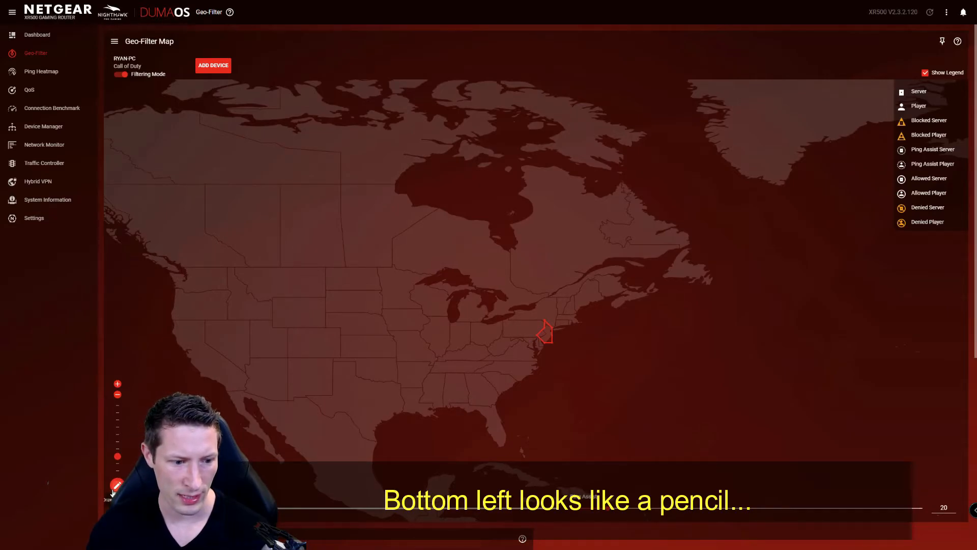
{"action": "left_click", "coordinate": [116, 486]}
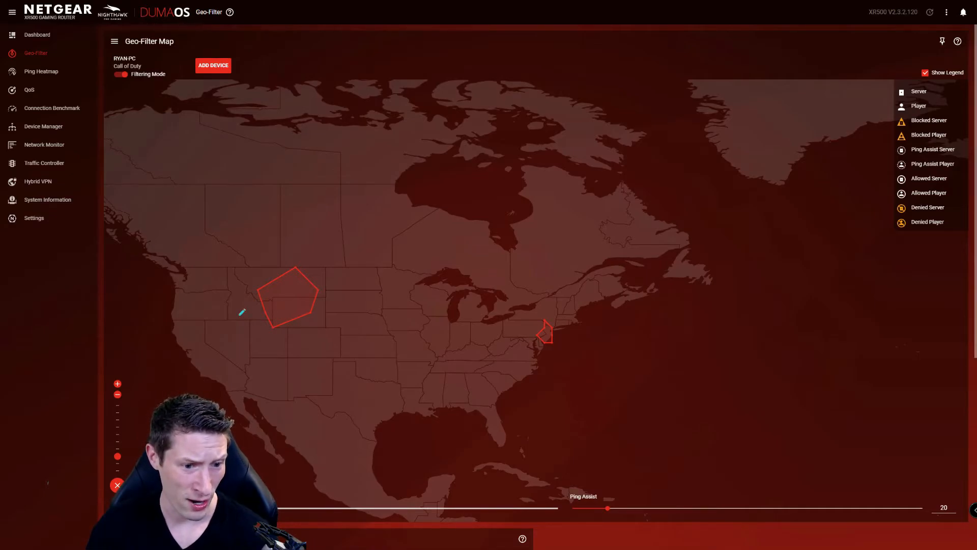
{"action": "left_click_drag", "start_coordinate": [243, 312], "coordinate": [250, 358]}
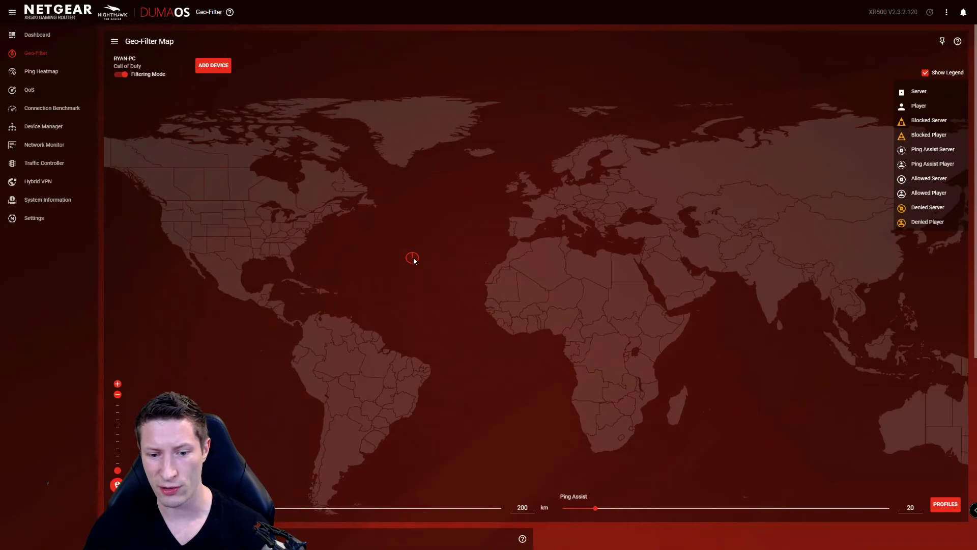
{"action": "mouse_move", "coordinate": [415, 285]}
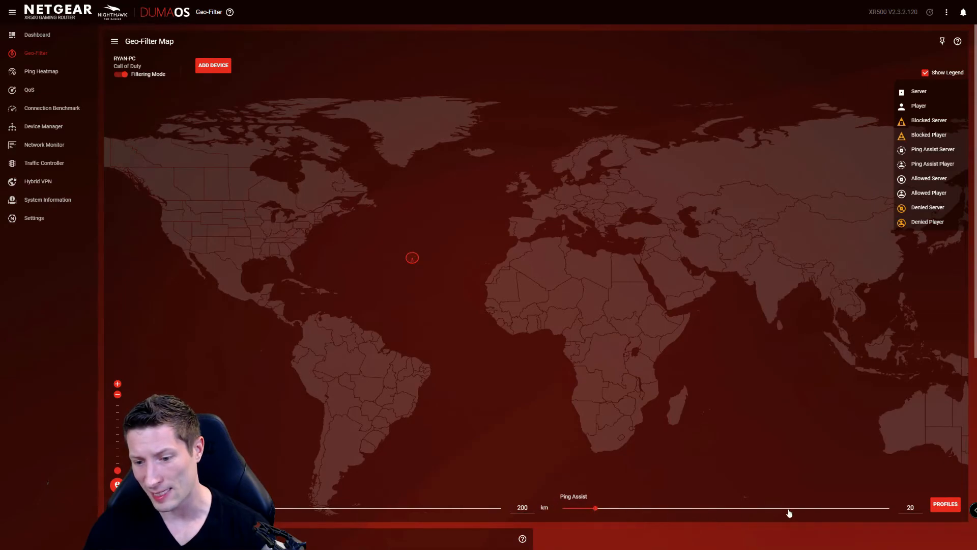
- Set the Call of Duty PC's Ping Assist to 35 and apply it
{"action": "left_click", "coordinate": [909, 507]}
{"action": "type", "text": "35"}
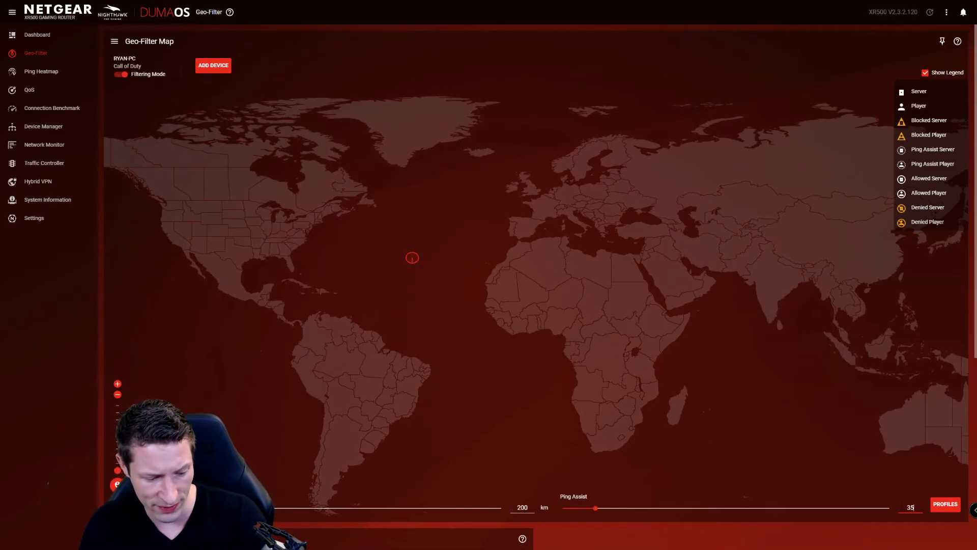
{"action": "left_click", "coordinate": [120, 74]}
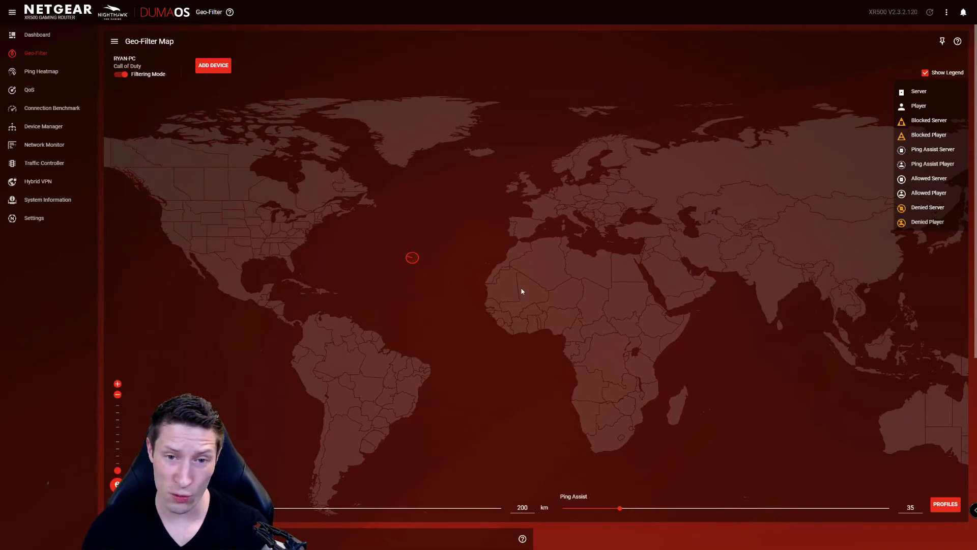
{"action": "mouse_move", "coordinate": [768, 426]}
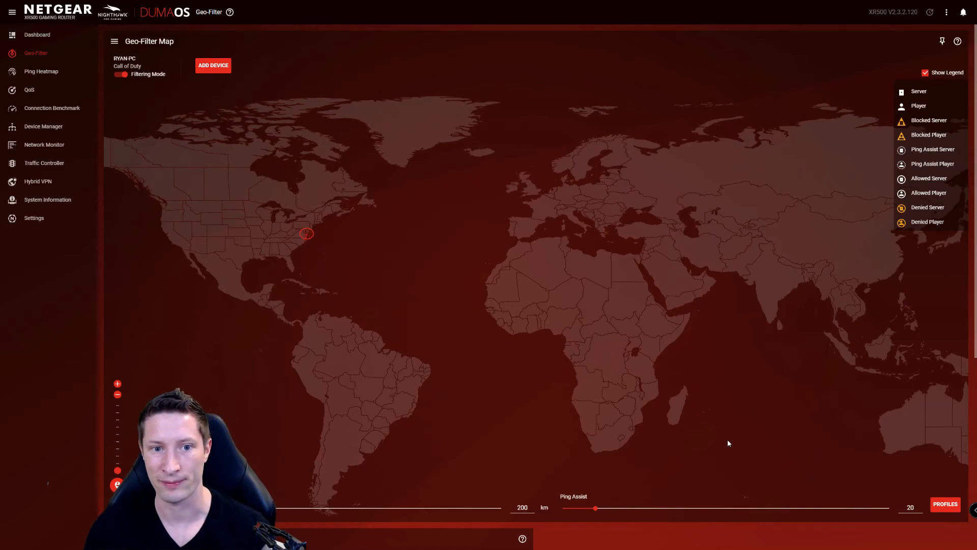
- Switch Filtering Mode off for the PC with Ping Assist back at 20
{"action": "left_click", "coordinate": [121, 74]}
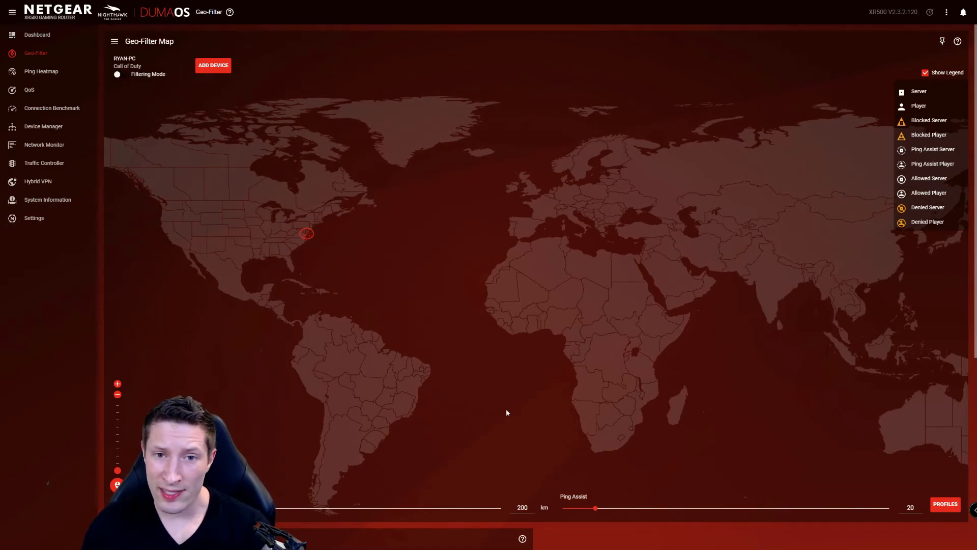